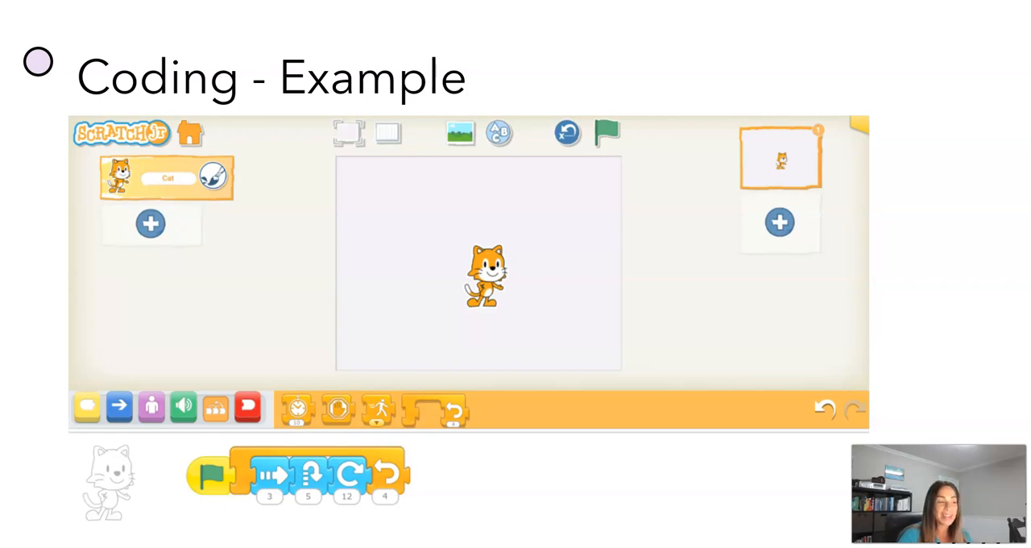
Leave the slide and return to the live ScratchJr project with the cat.
key(Escape)
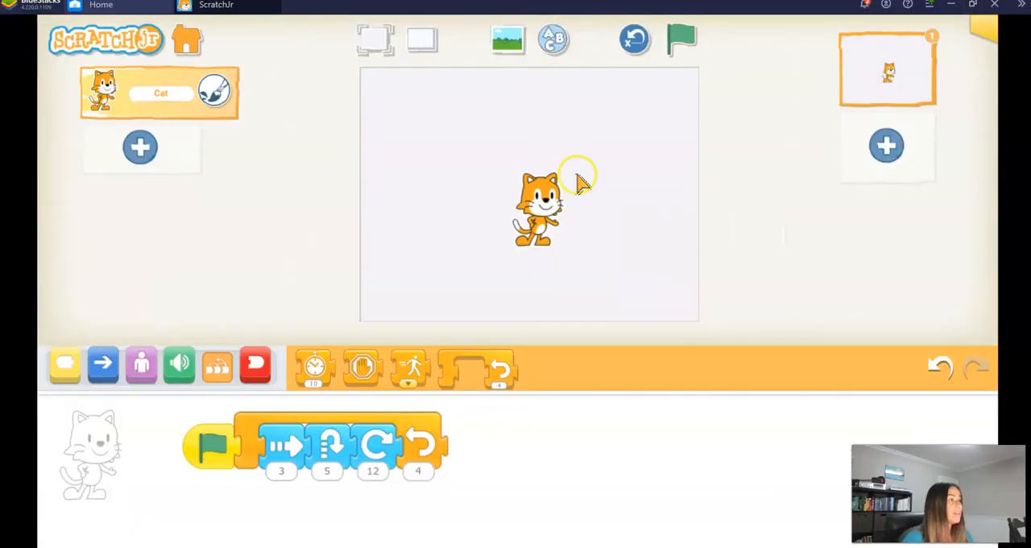
mouse_move(387, 422)
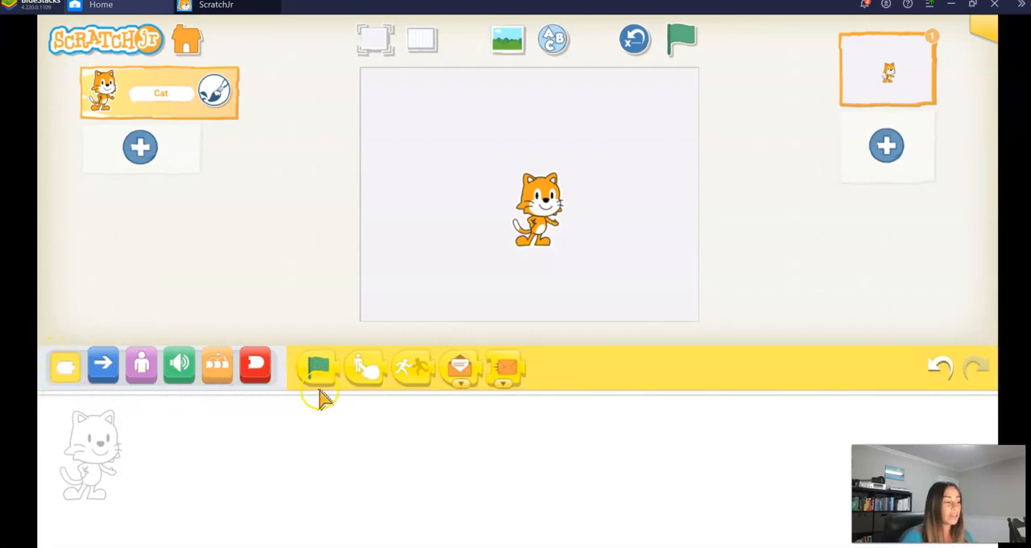
Place a start-on-green-flag block to begin the cat's fresh script.
drag(316, 367, 190, 435)
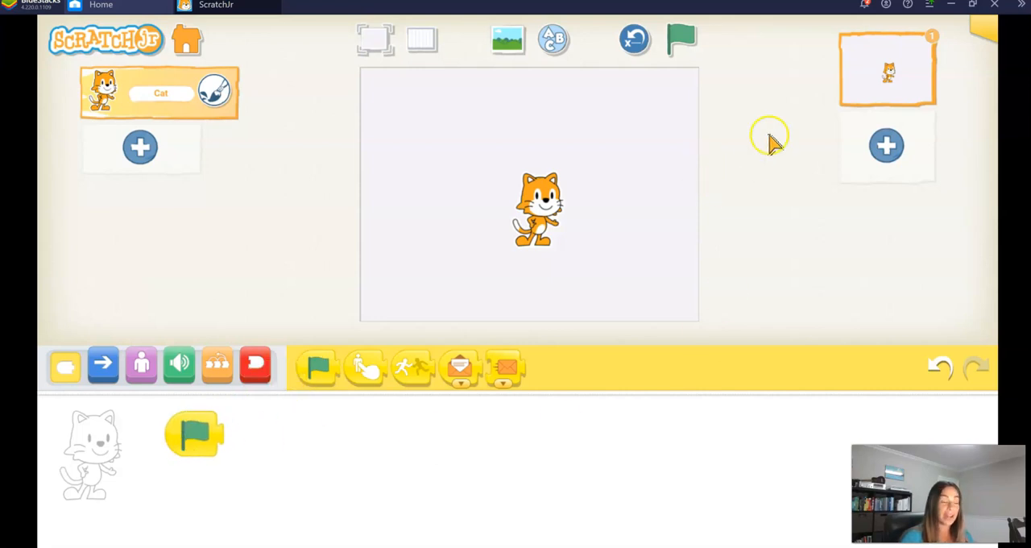
mouse_move(683, 50)
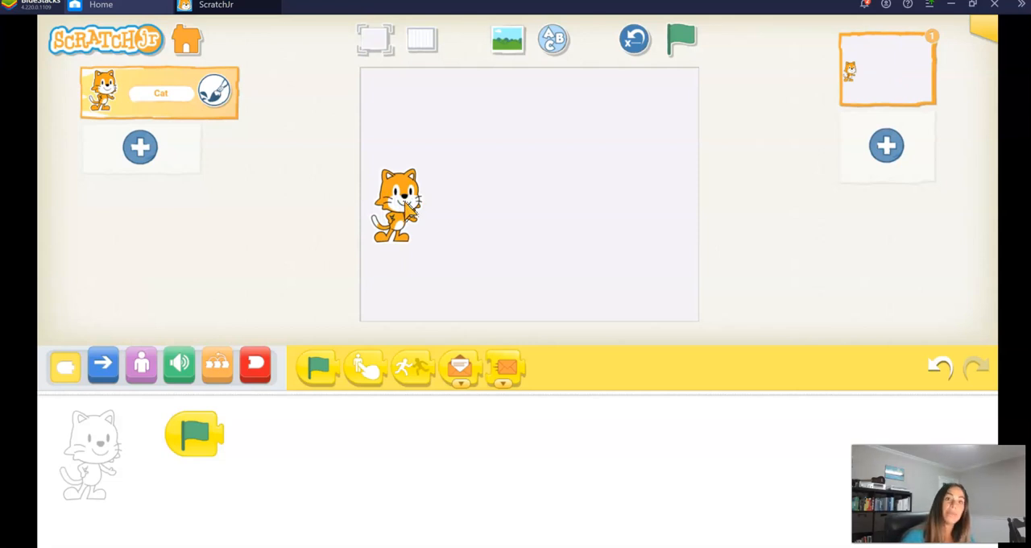
mouse_move(129, 322)
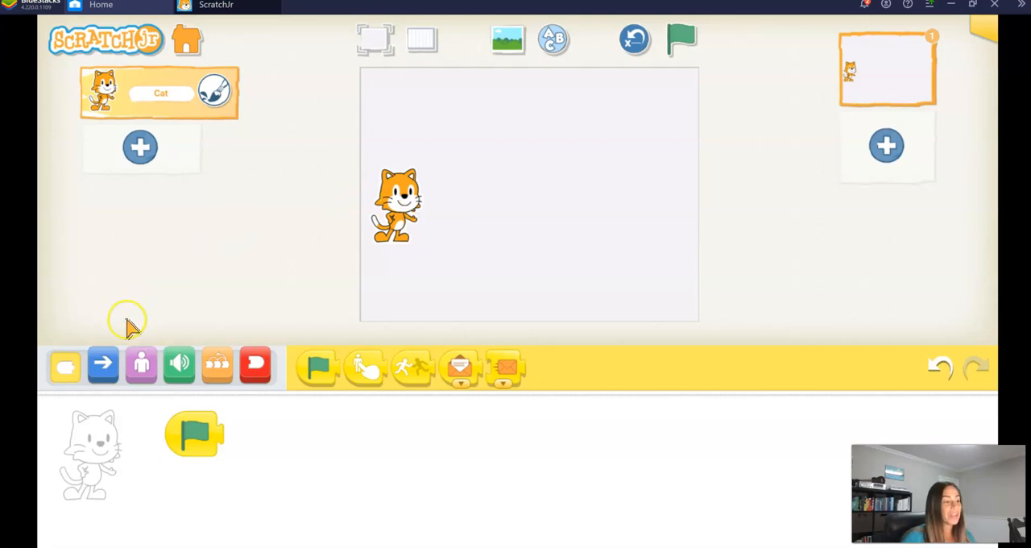
Add move-right 3 and then hop 3 after the cat's green-flag block.
click(103, 364)
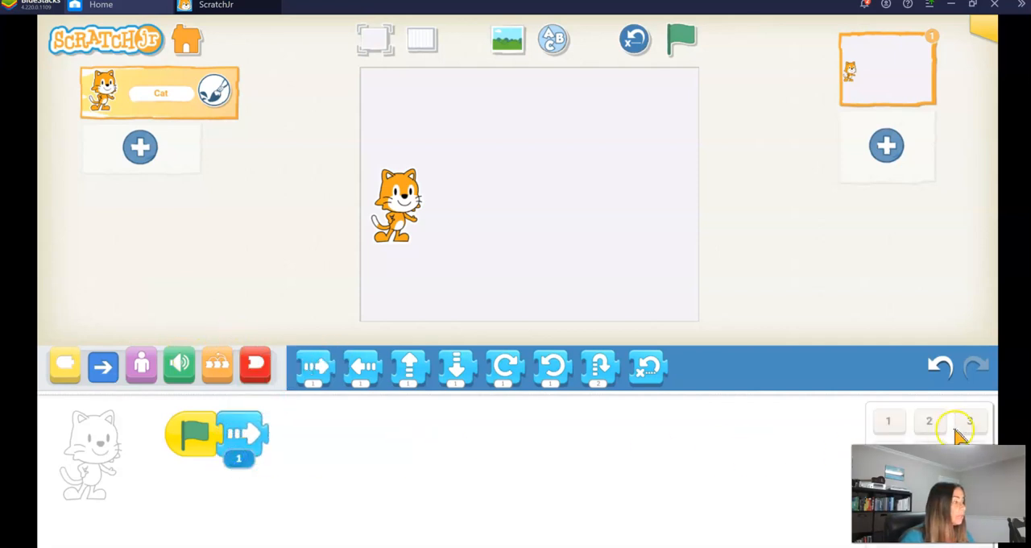
click(970, 420)
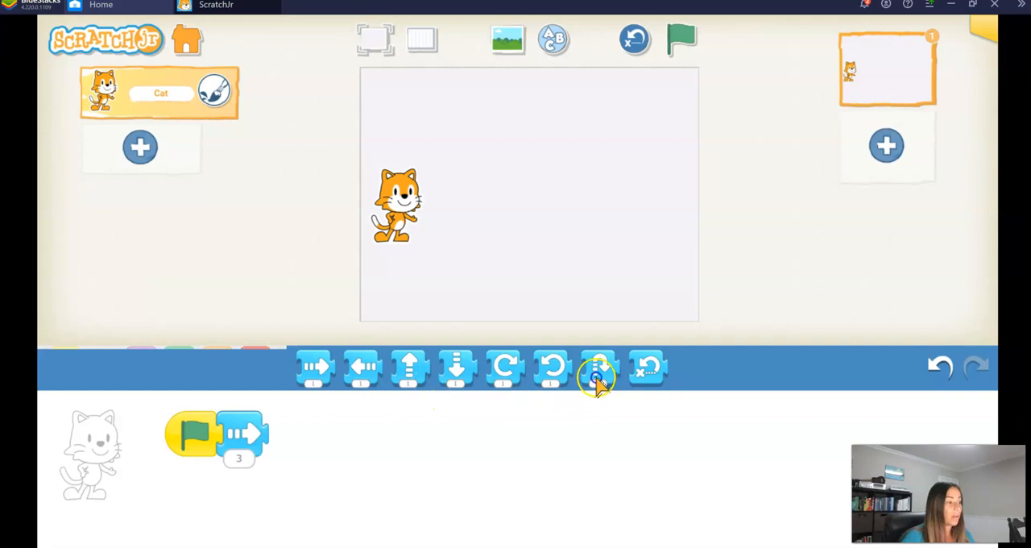
click(598, 367)
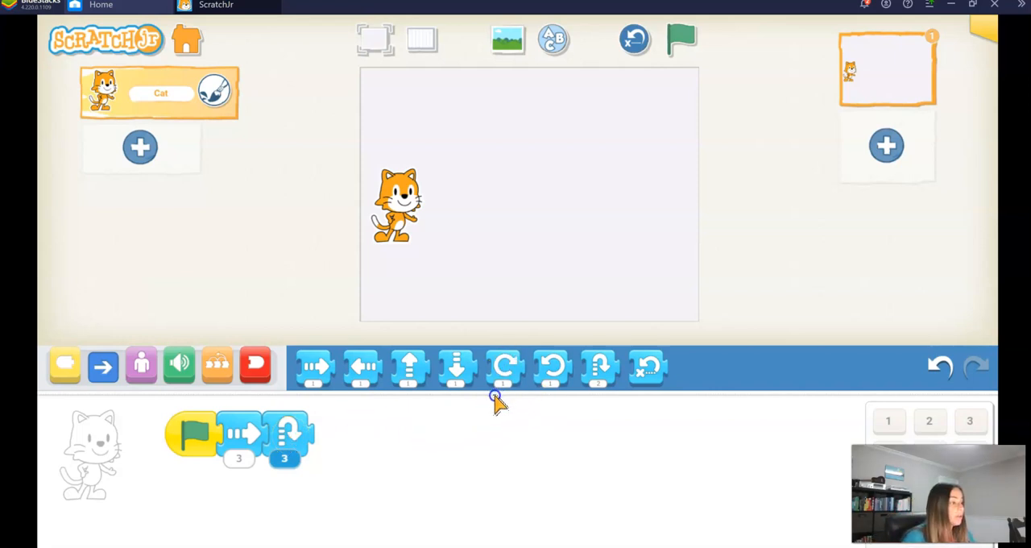
Add a clockwise turn after the hop and select its amount for editing.
click(503, 366)
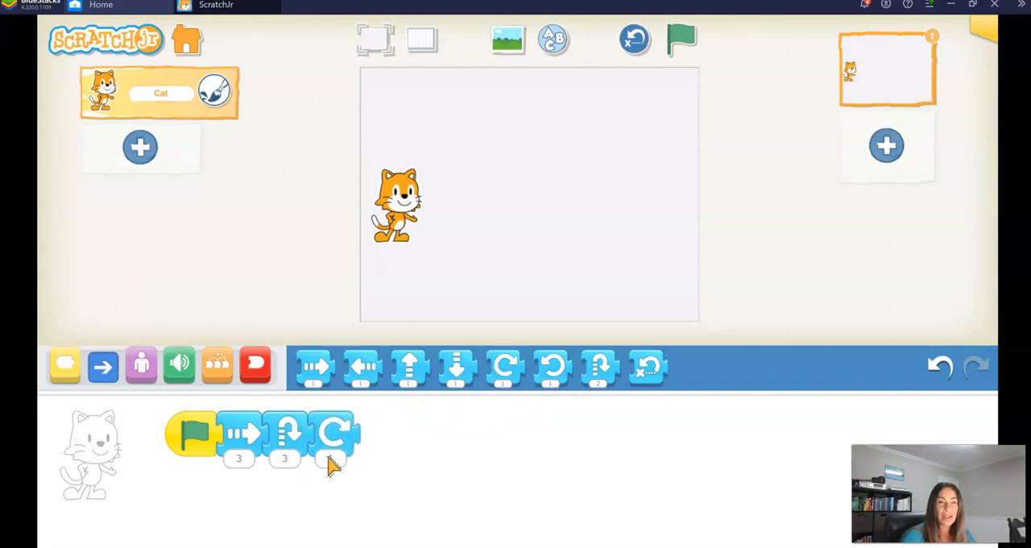
click(330, 458)
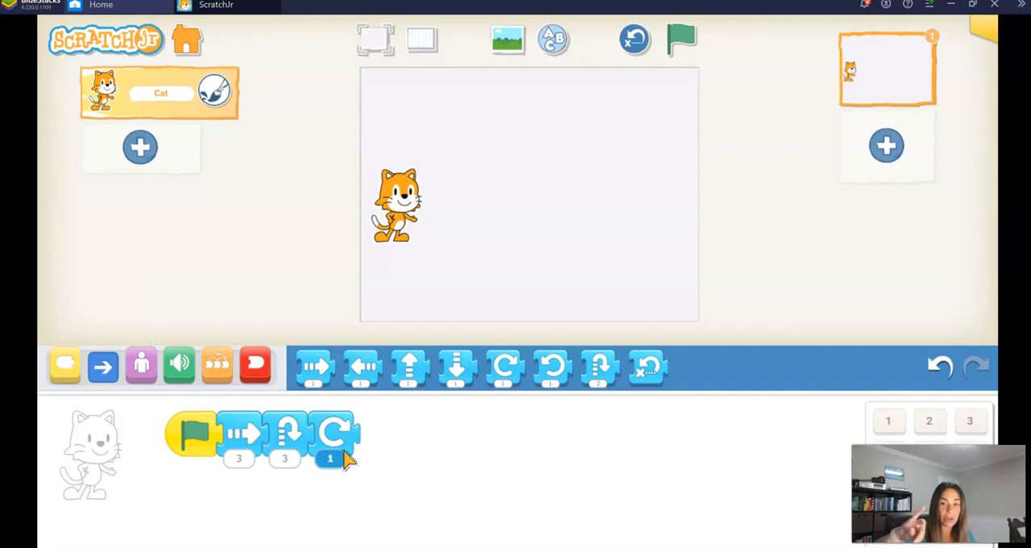
mouse_move(342, 448)
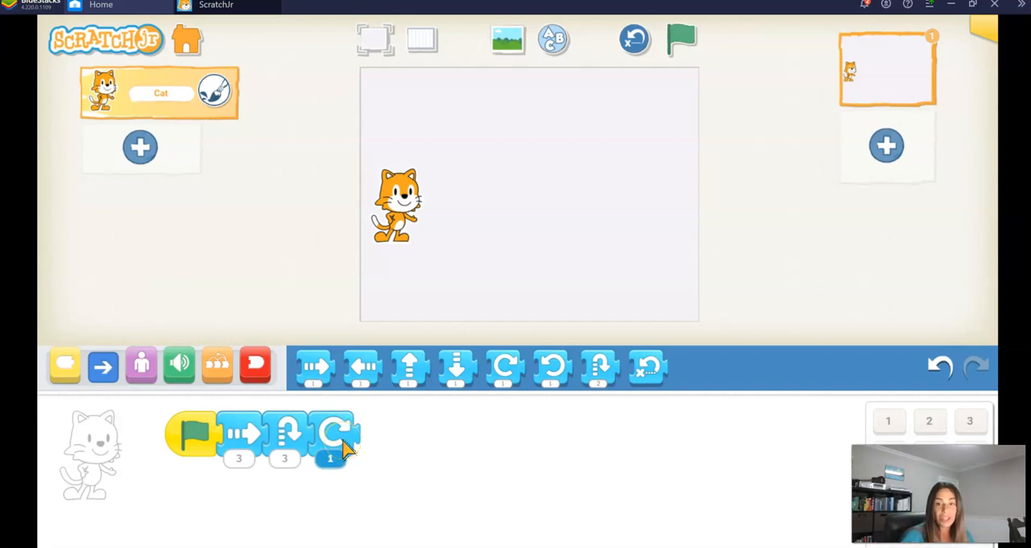
mouse_move(787, 422)
text(2)
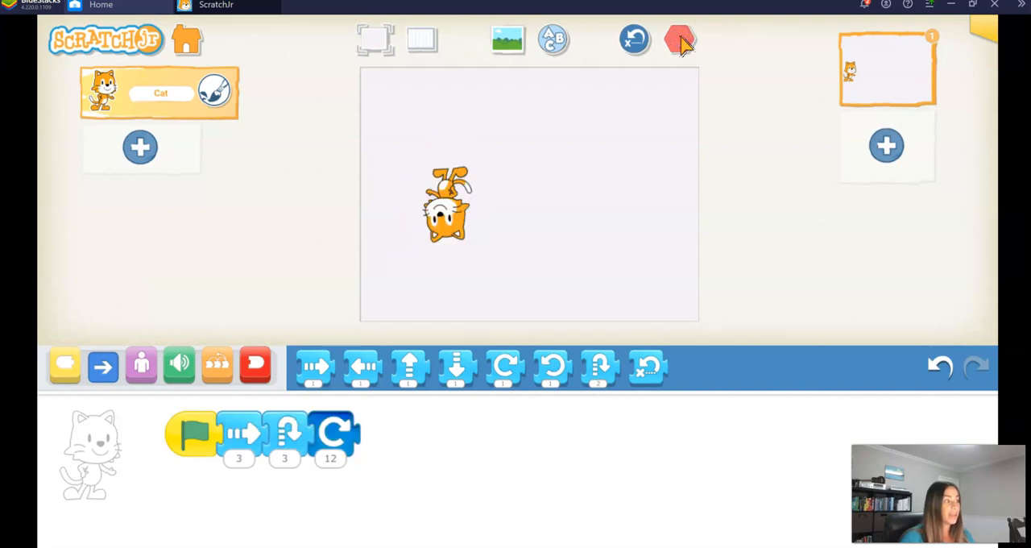
Stop the running animation so the cat stands still again.
click(680, 39)
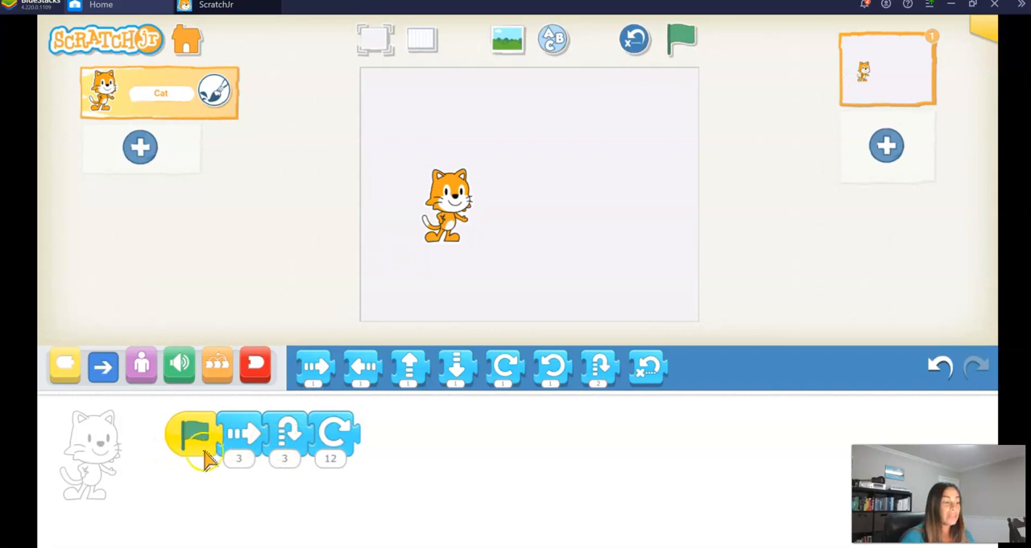
mouse_move(361, 451)
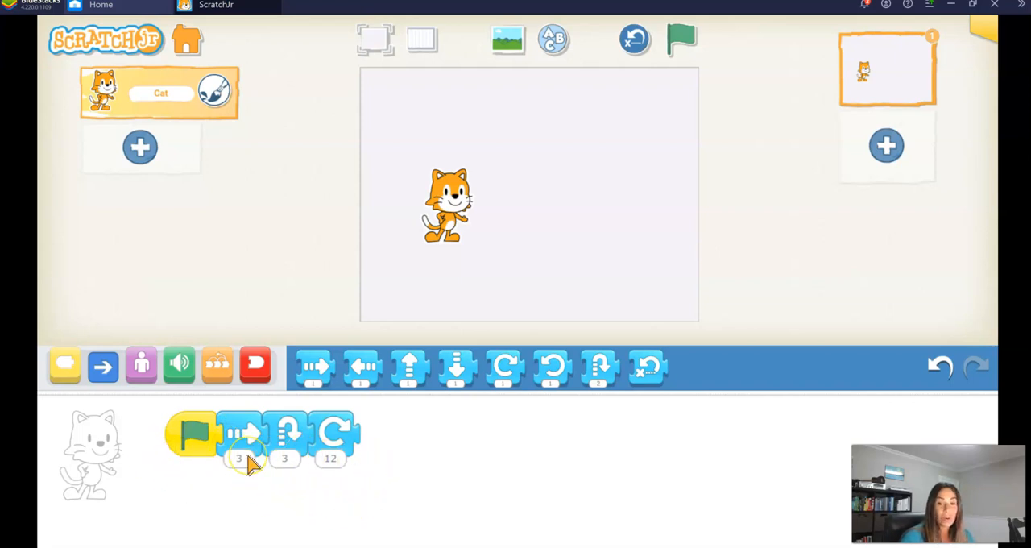
mouse_move(202, 459)
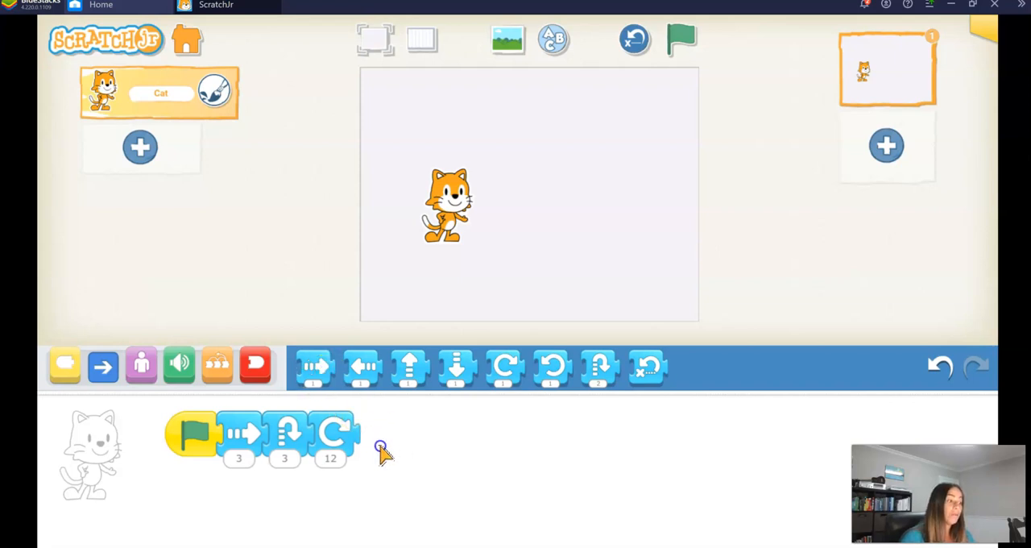
Add a second move 3, hop 3, turn 12 set and run the cat's script.
click(316, 368)
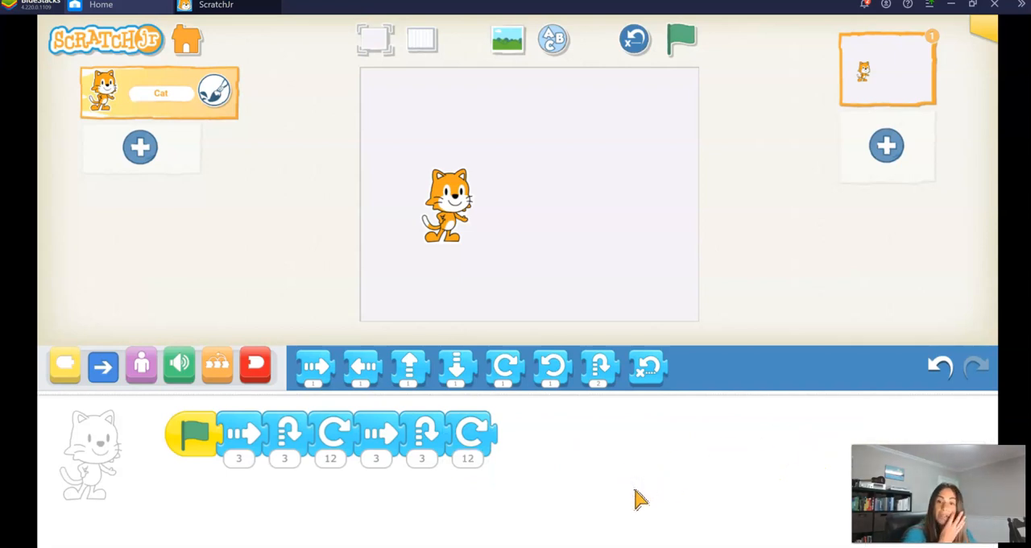
mouse_move(615, 110)
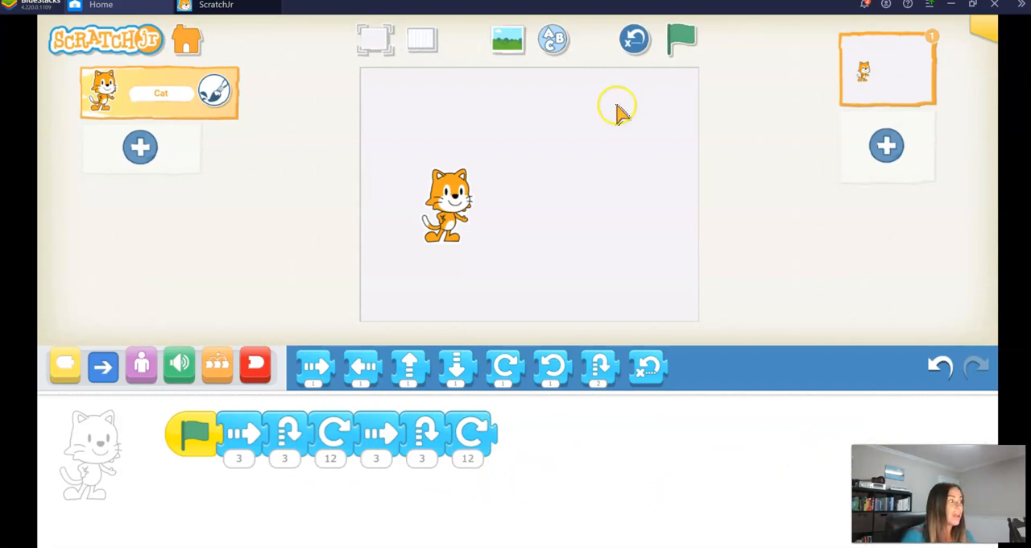
click(680, 39)
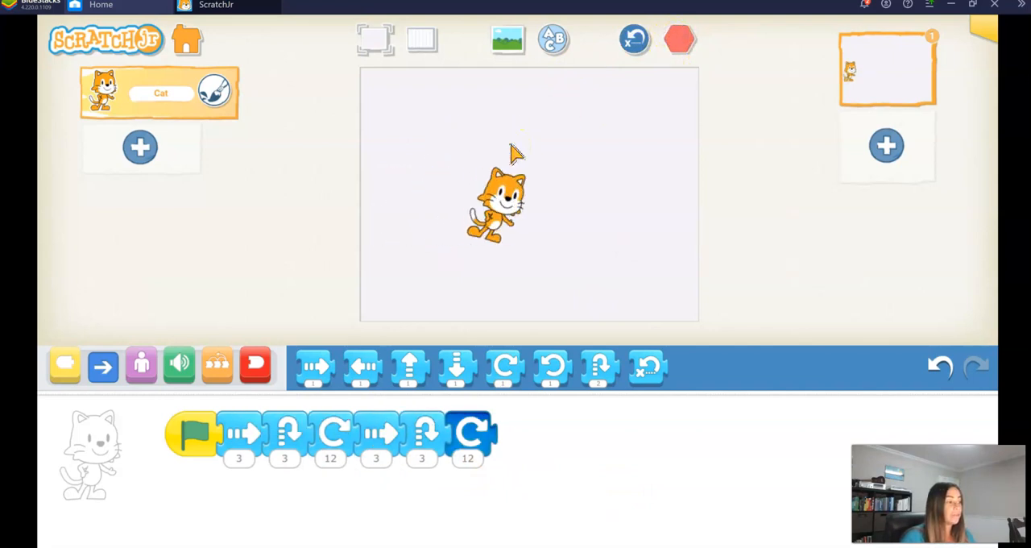
Stop the animation and show the orange Control blocks with the repeat loop.
click(680, 39)
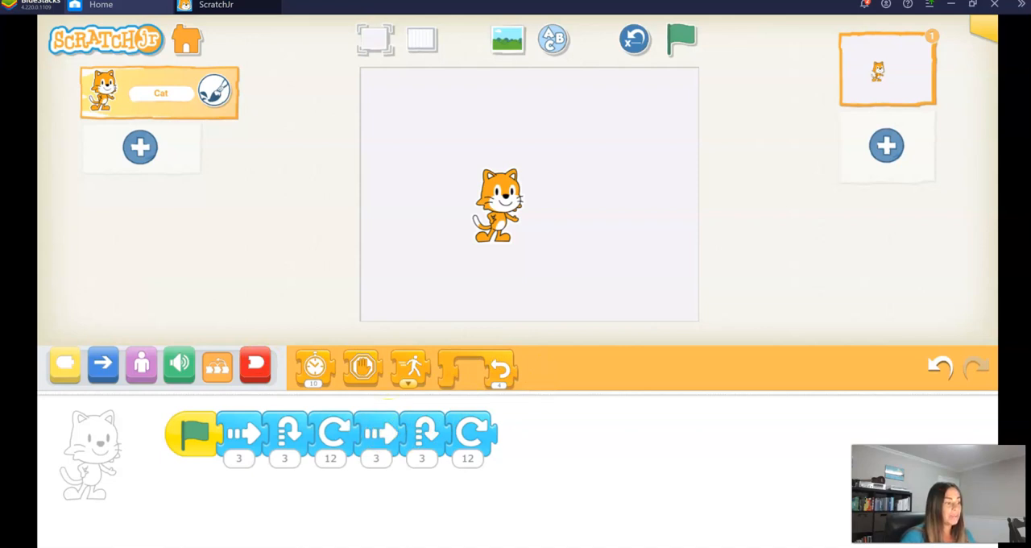
Delete the duplicate blocks and wrap the move, hop and turn in a repeat-3 loop.
drag(374, 435, 540, 467)
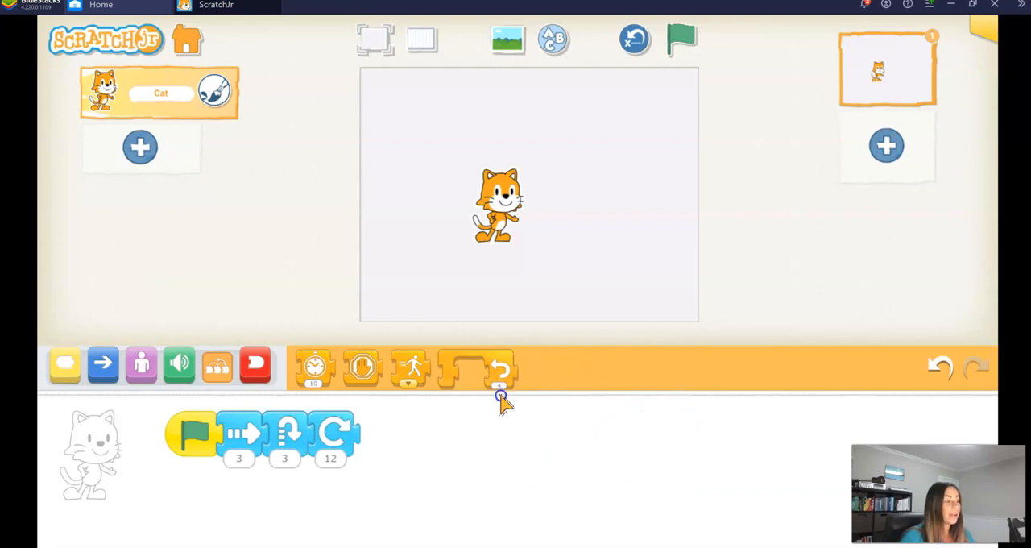
drag(476, 369, 464, 443)
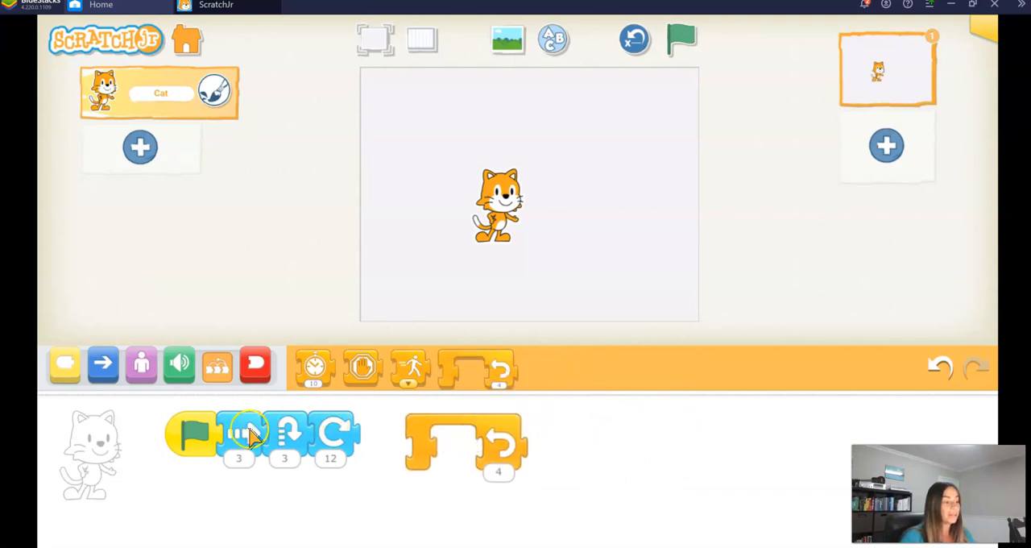
drag(250, 435, 464, 451)
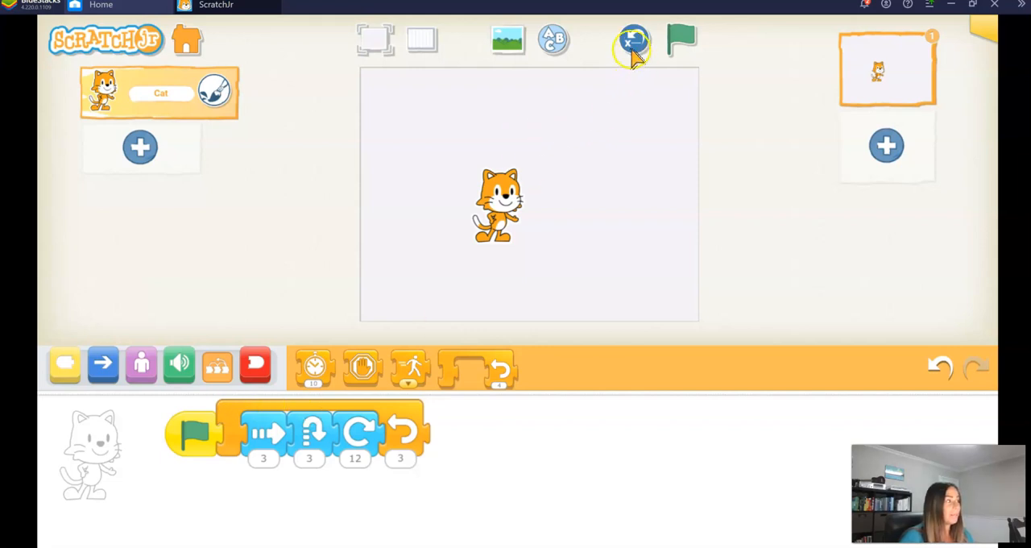
Run the cat's looped script with the green flag, then stop it.
click(680, 39)
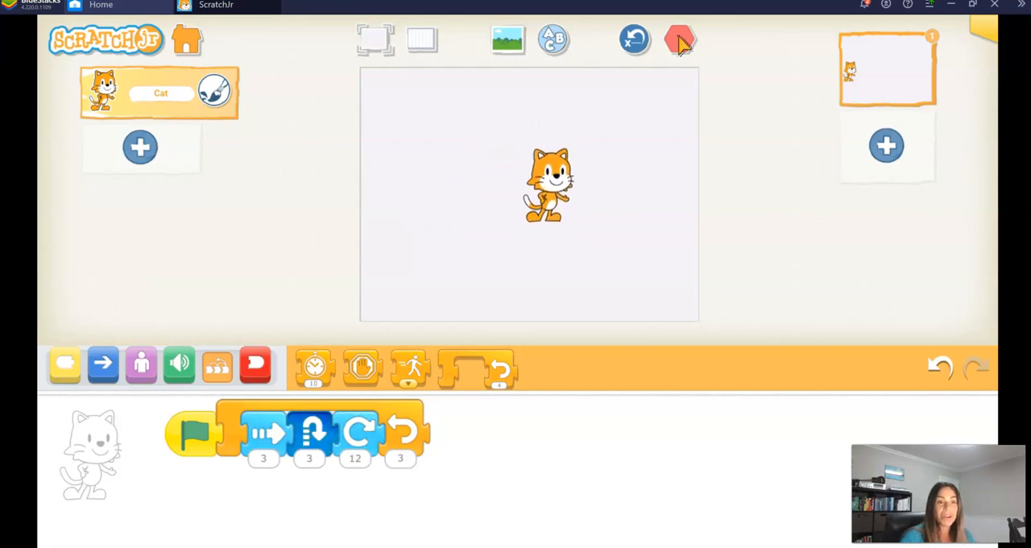
click(680, 39)
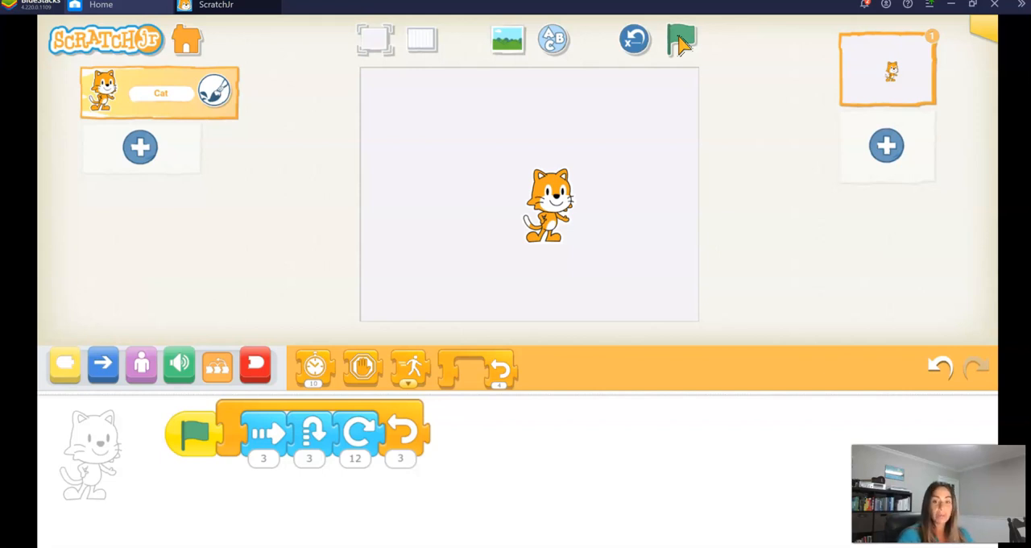
Run the cat's looped script once more from the green flag.
click(680, 39)
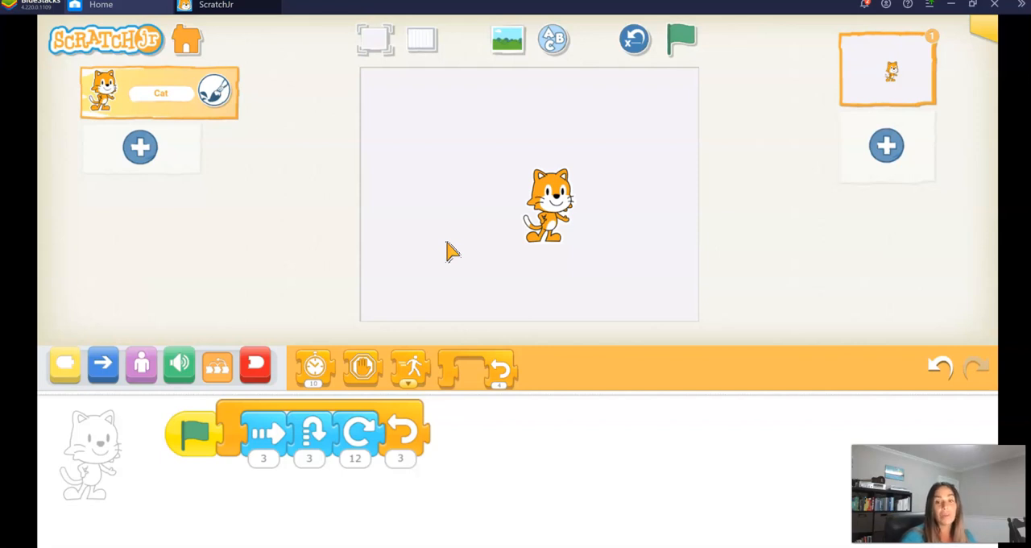
click(532, 213)
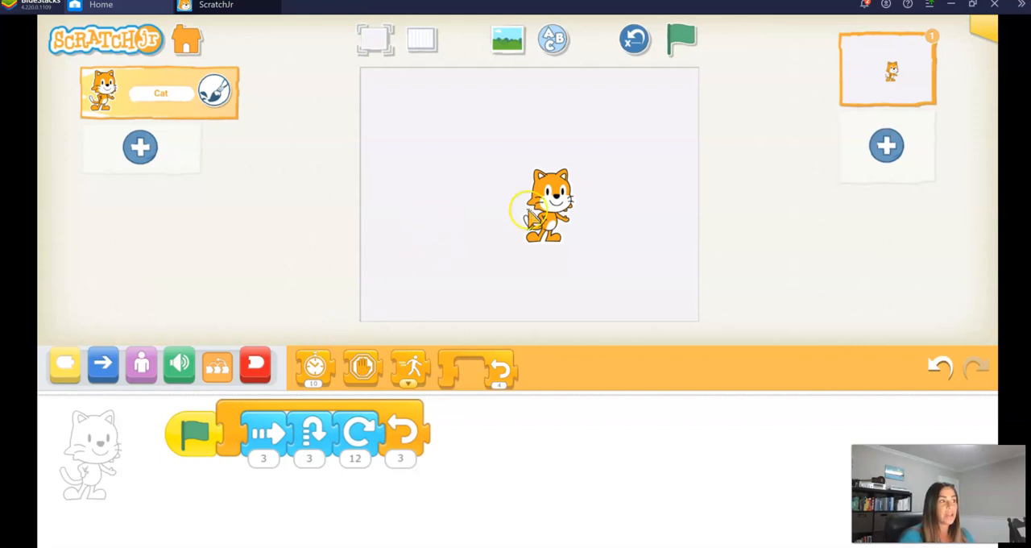
mouse_move(148, 132)
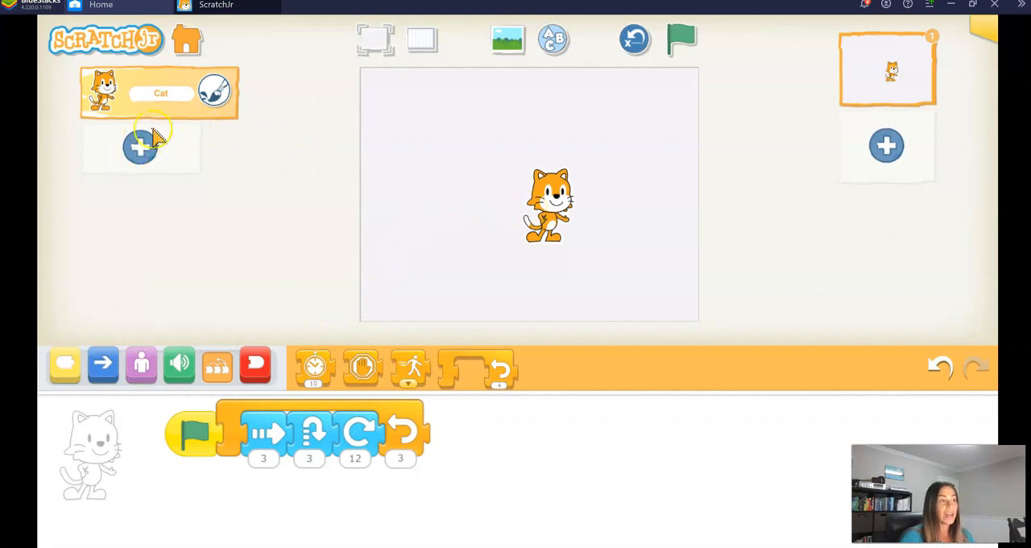
mouse_move(151, 158)
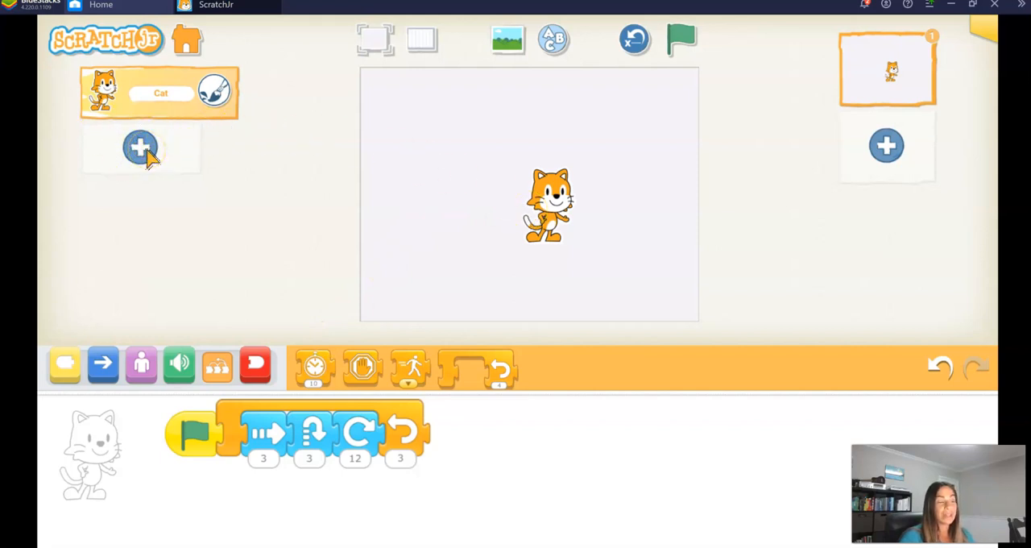
Add a new character and choose the rabbit from the library.
click(141, 147)
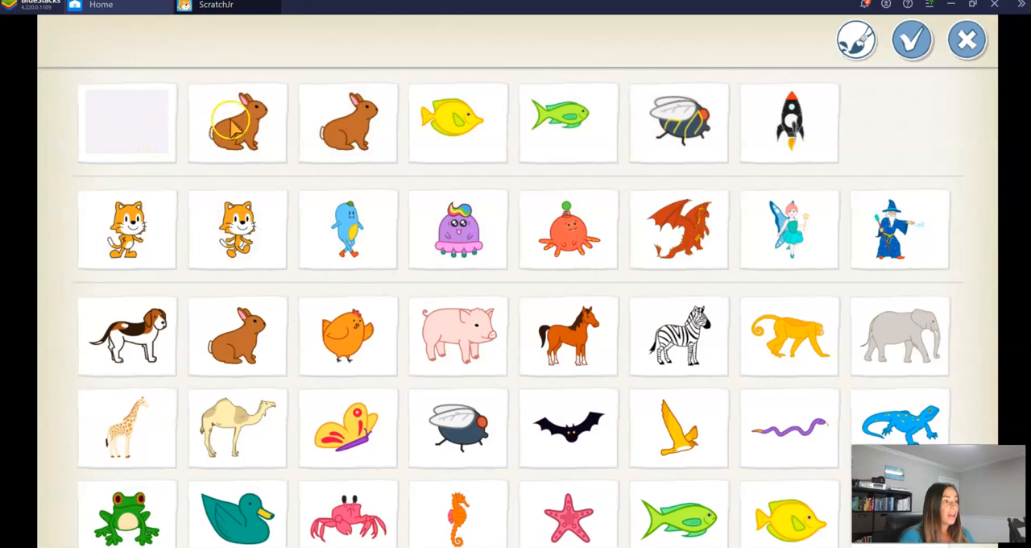
mouse_move(256, 129)
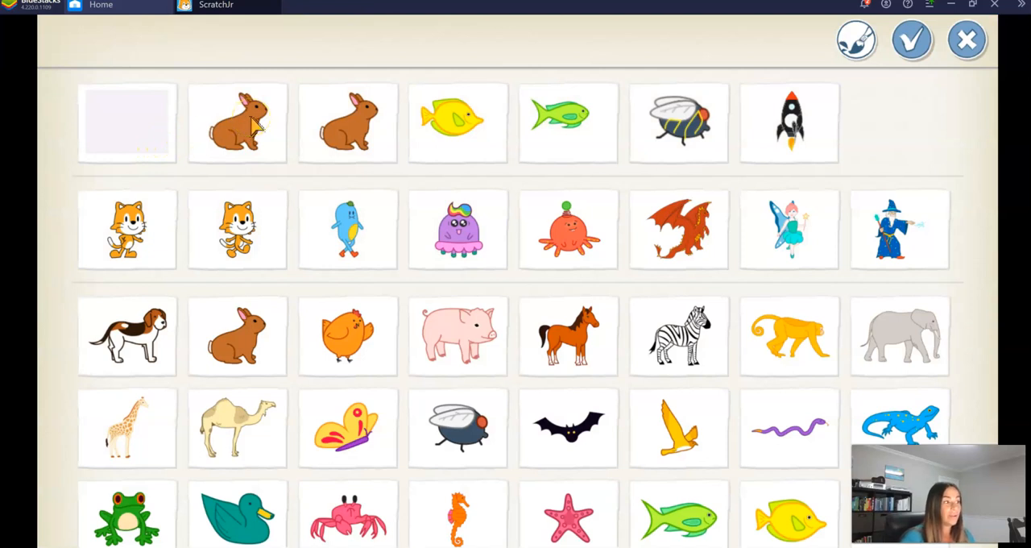
click(238, 123)
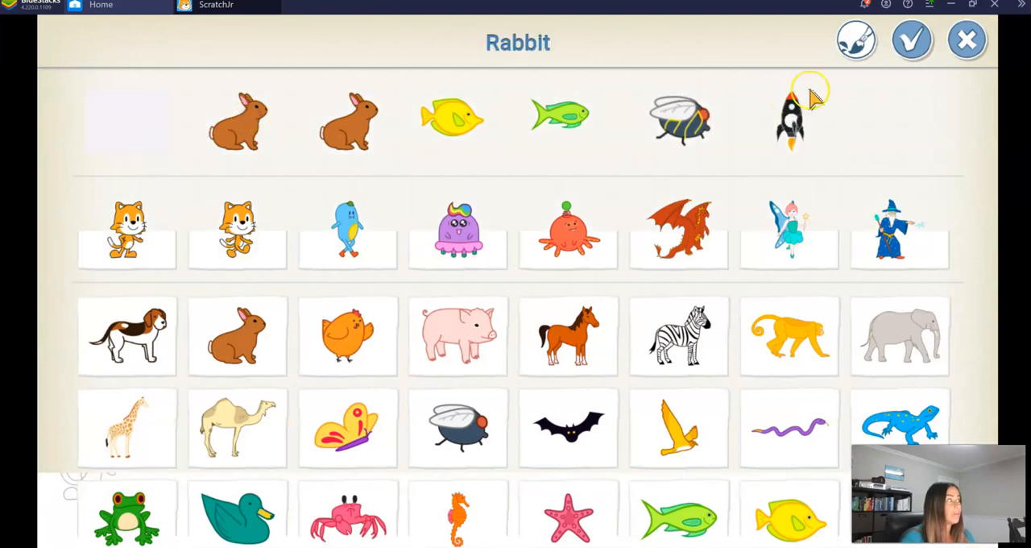
Confirm the Rabbit character onto the stage beside the cat and show its yellow Triggering blocks.
click(912, 38)
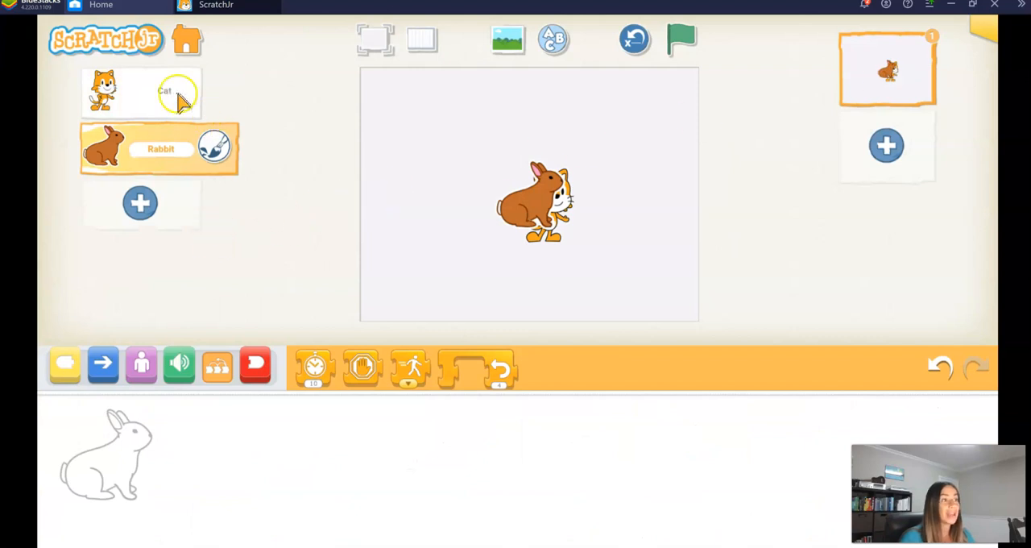
mouse_move(459, 169)
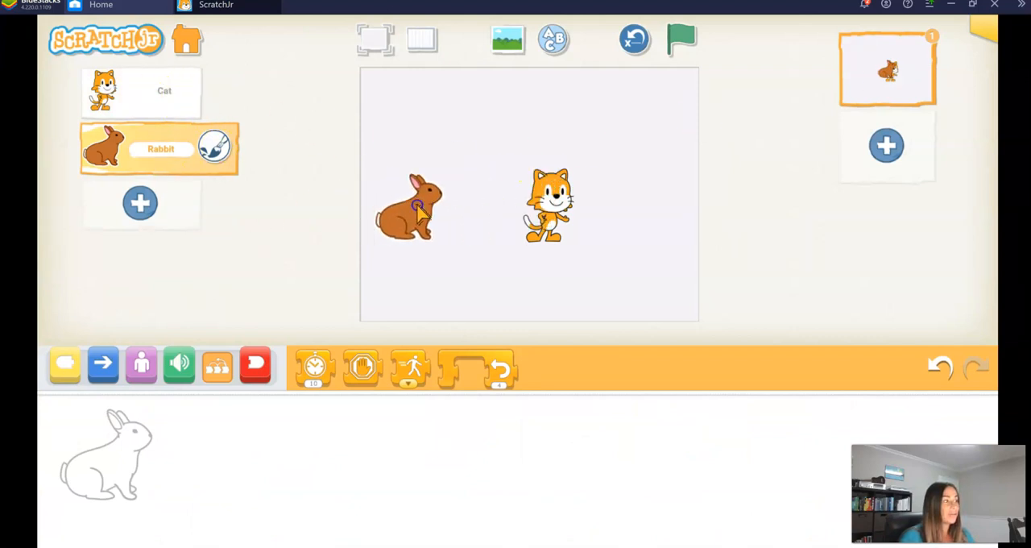
click(680, 39)
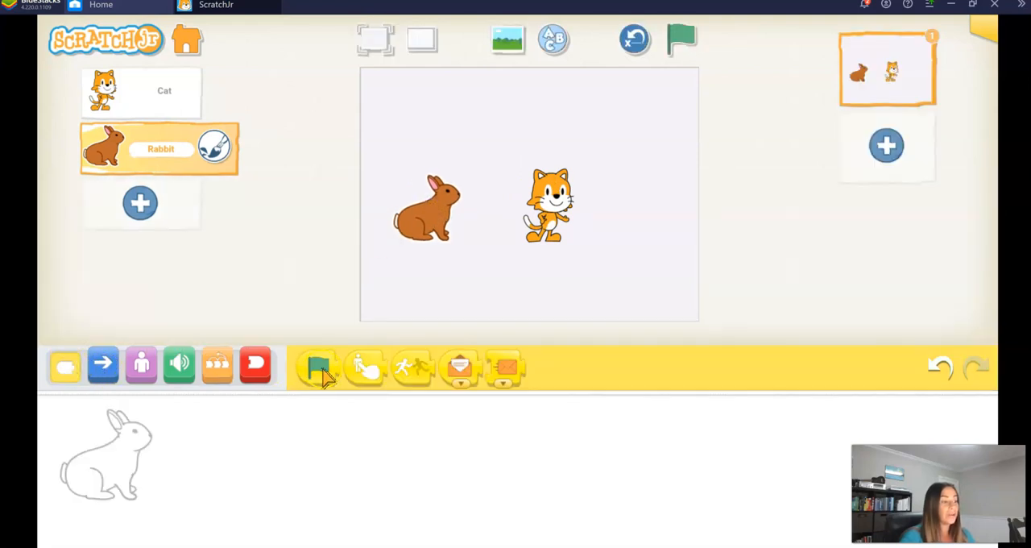
Build the rabbit's script: Start on Green Flag, then Move Up 3, Turn Right 12, Move Down 3.
click(316, 368)
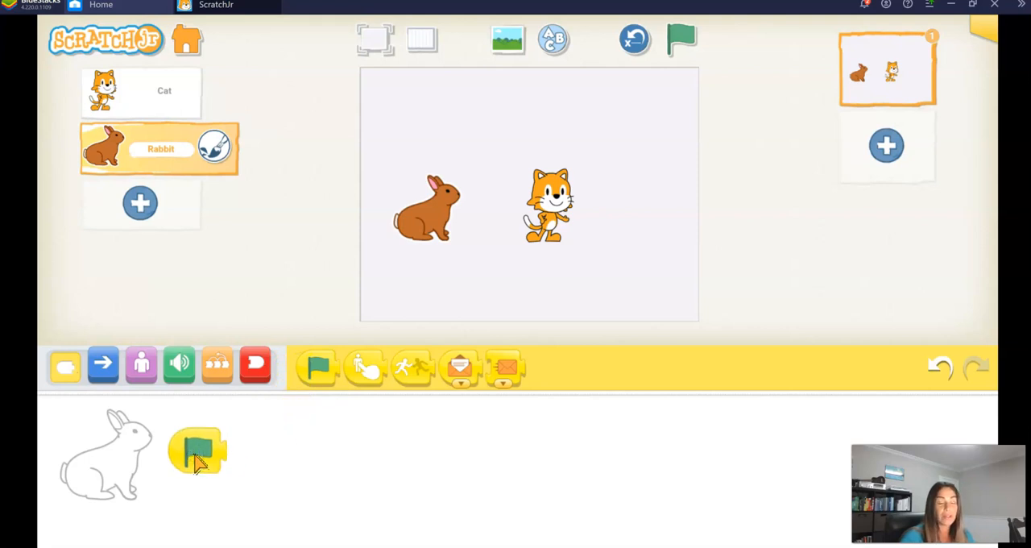
click(103, 366)
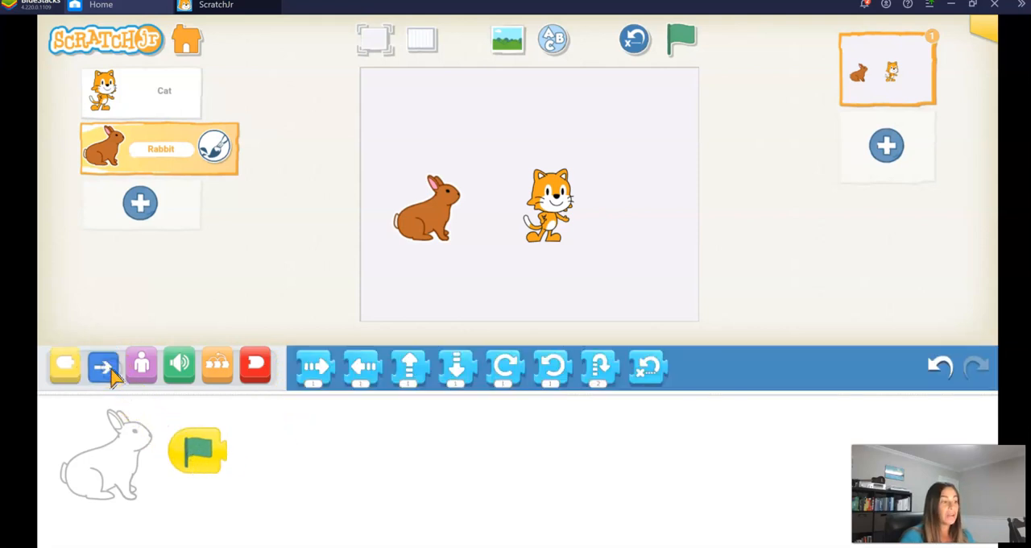
mouse_move(415, 369)
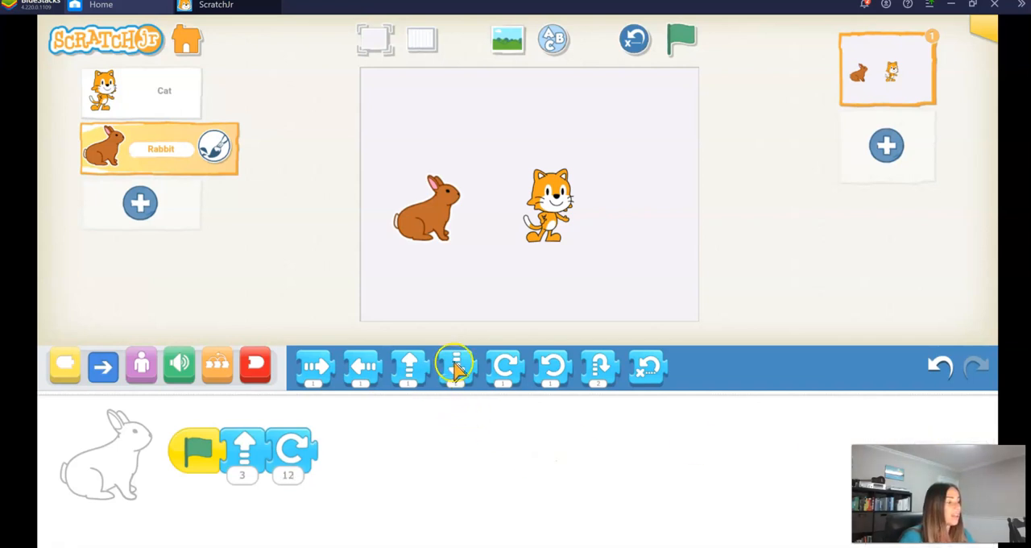
click(455, 366)
text(3)
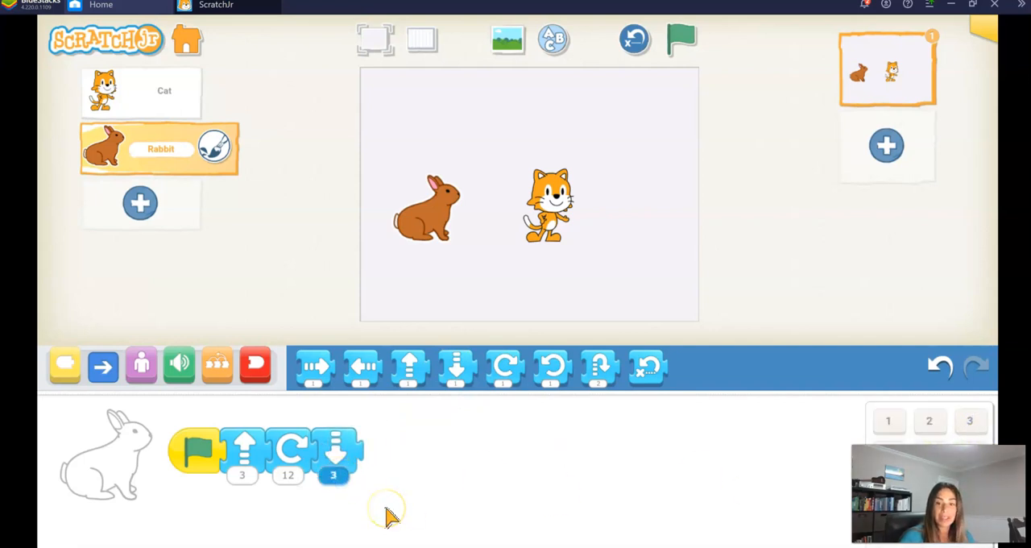
mouse_move(393, 517)
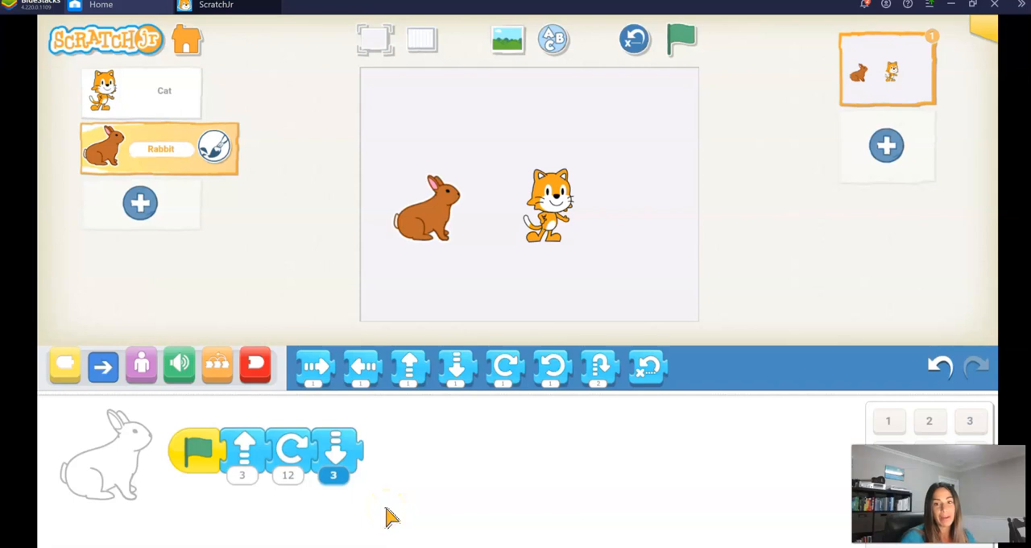
mouse_move(245, 451)
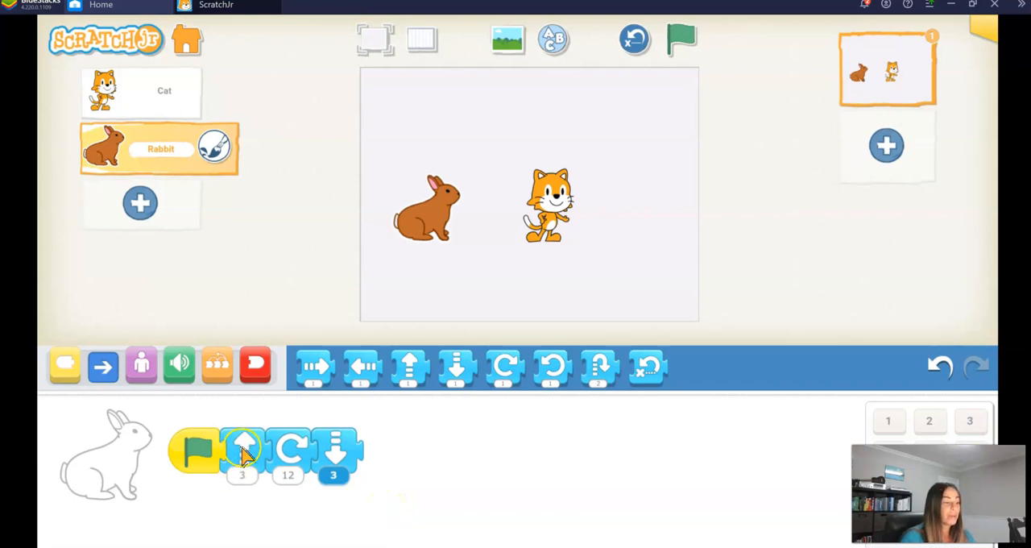
mouse_move(218, 366)
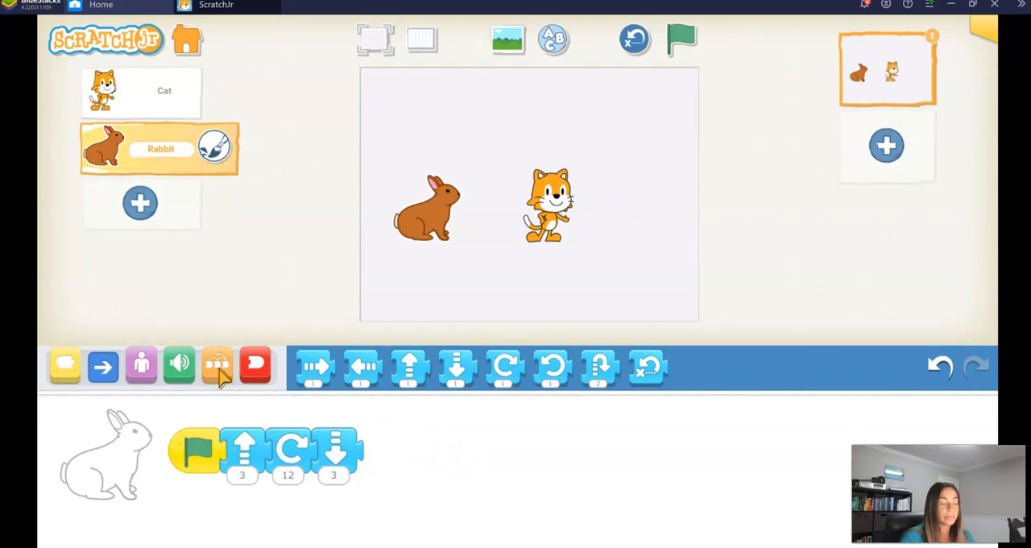
Wrap the rabbit's up, turn and down blocks in a Repeat loop set to 3.
click(217, 364)
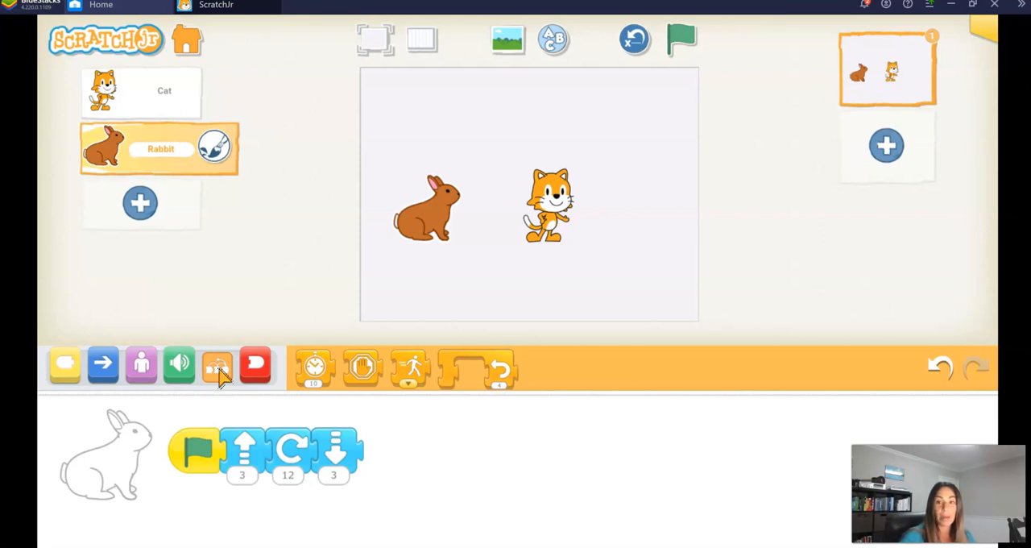
mouse_move(503, 367)
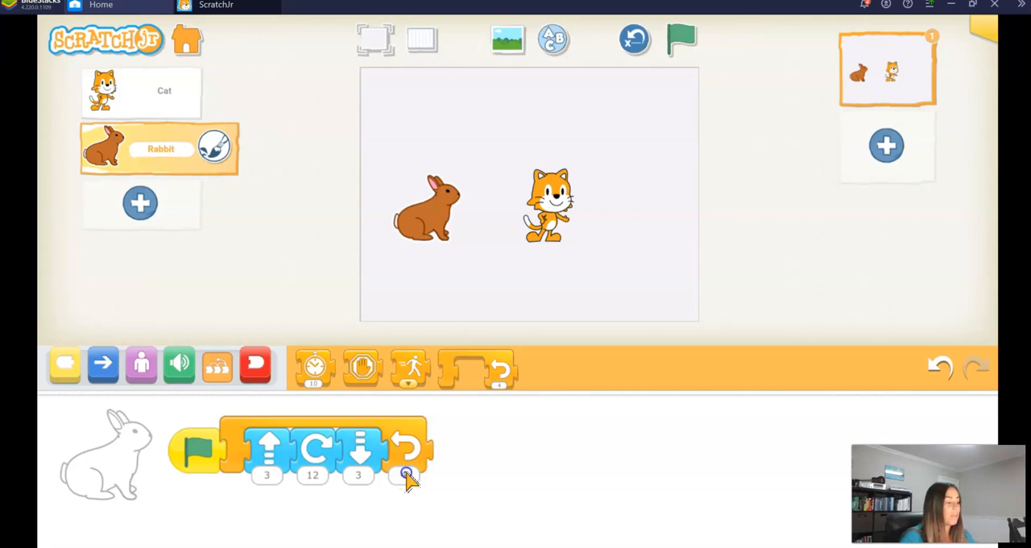
click(405, 475)
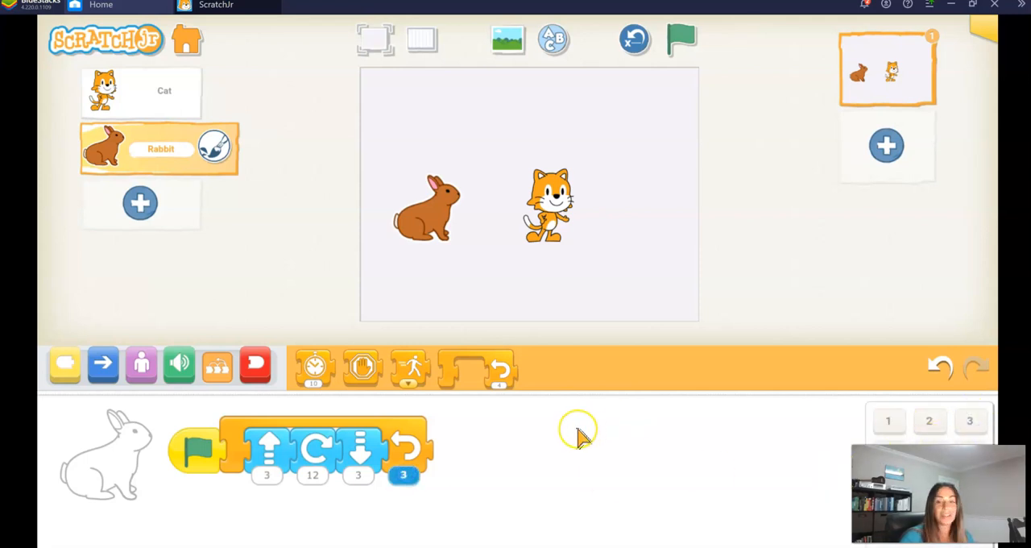
mouse_move(480, 406)
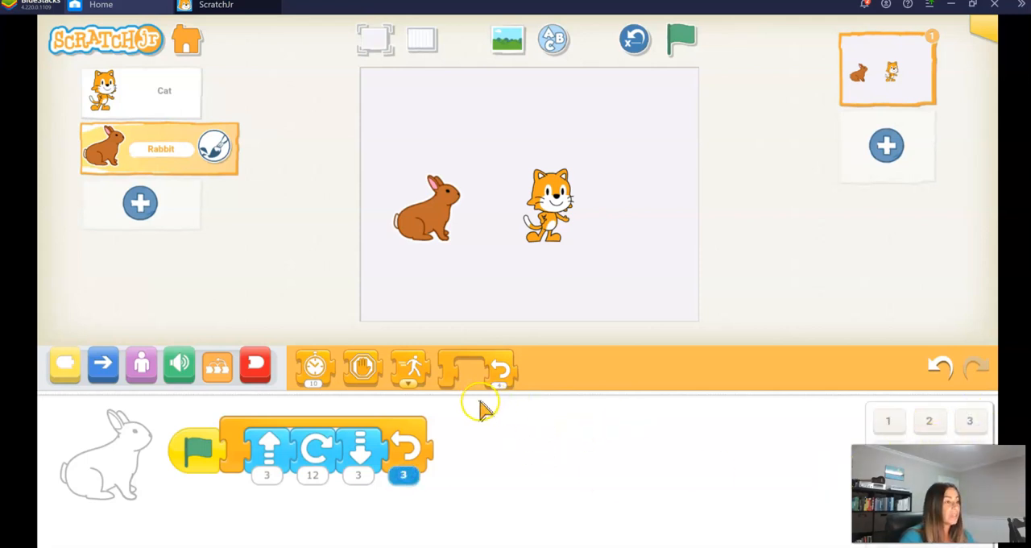
mouse_move(226, 314)
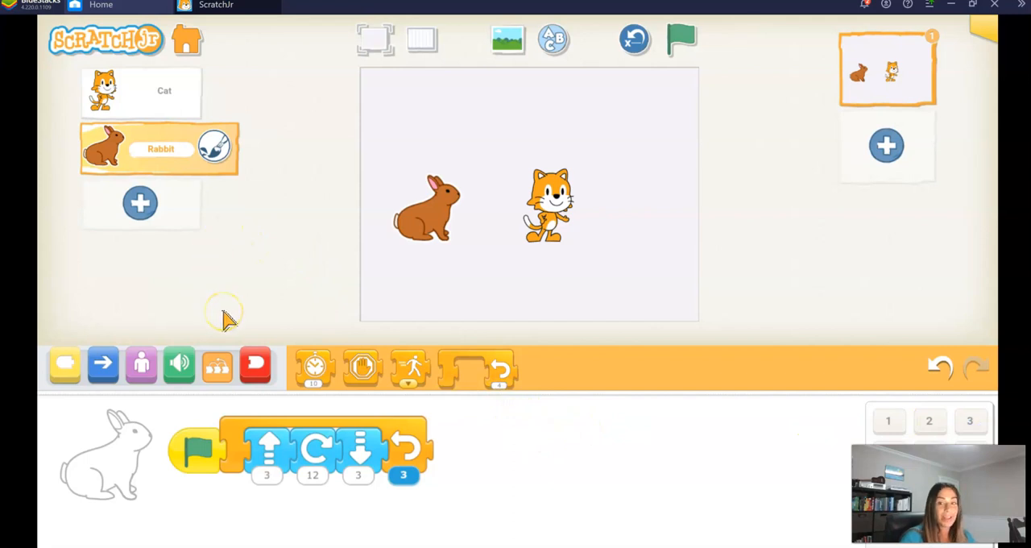
mouse_move(229, 321)
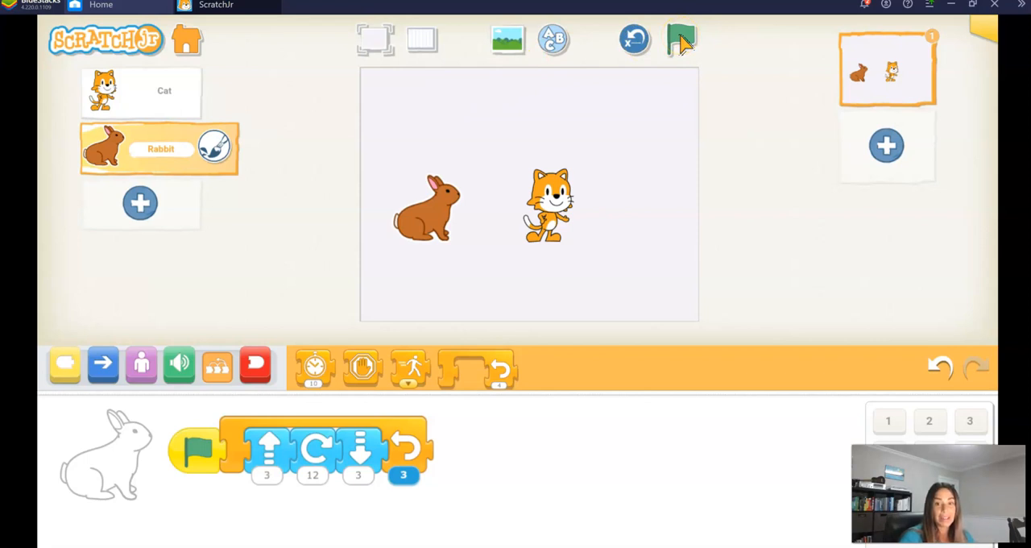
click(680, 38)
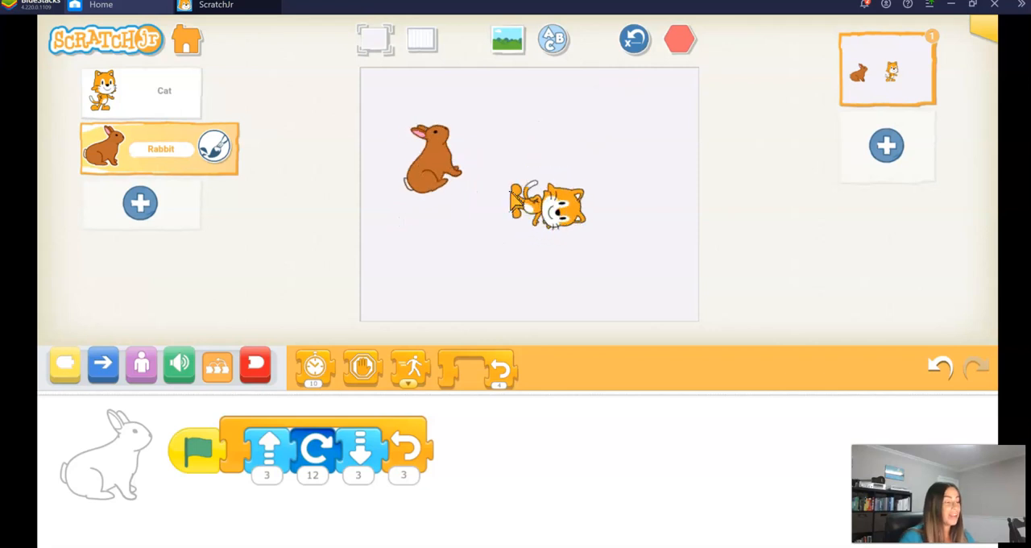
click(680, 38)
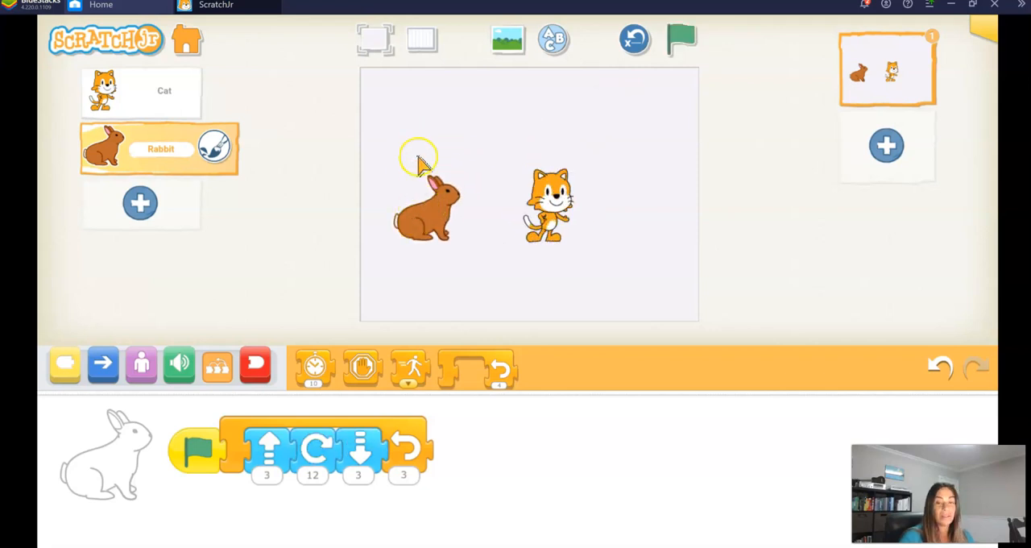
mouse_move(422, 162)
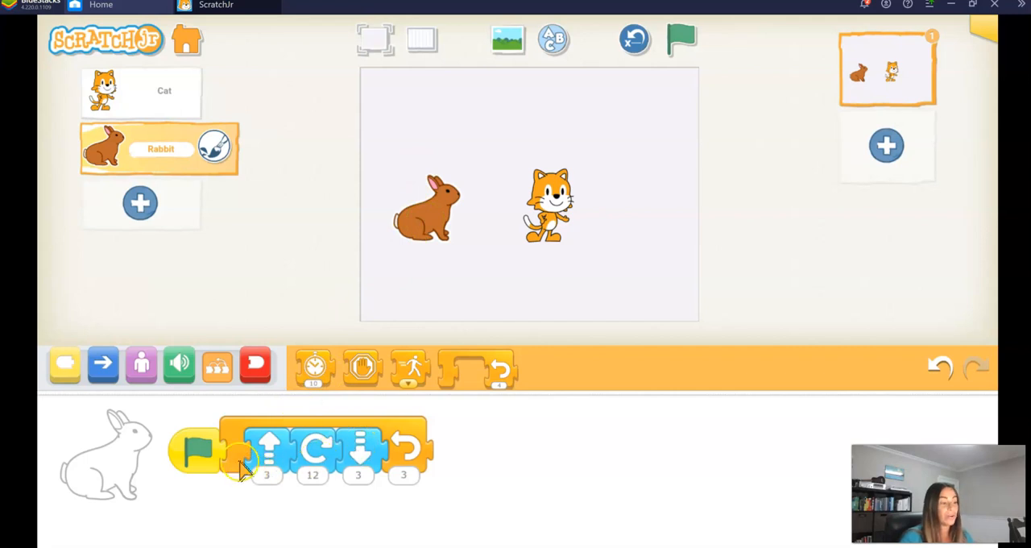
mouse_move(422, 451)
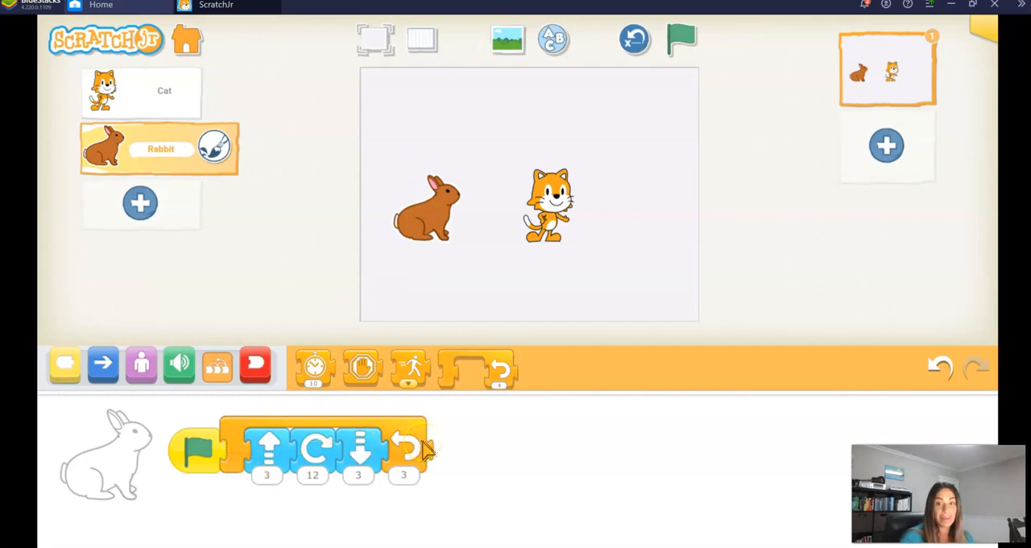